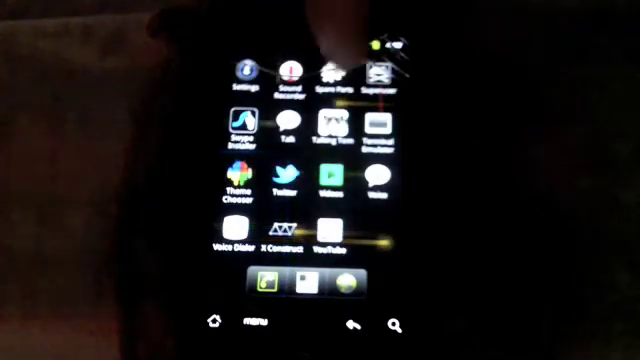
Step: Scroll through the app drawer to reach the dense grid of small icons
scroll(up, 3)
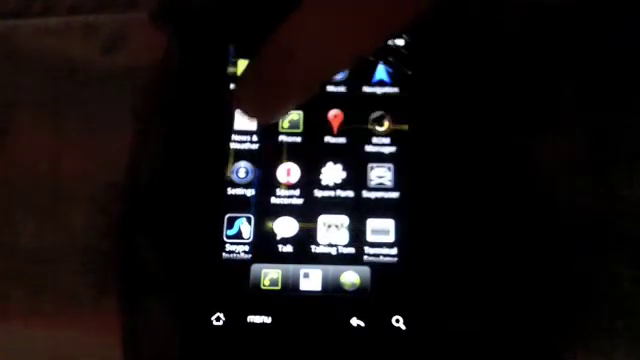
scroll(up, 3)
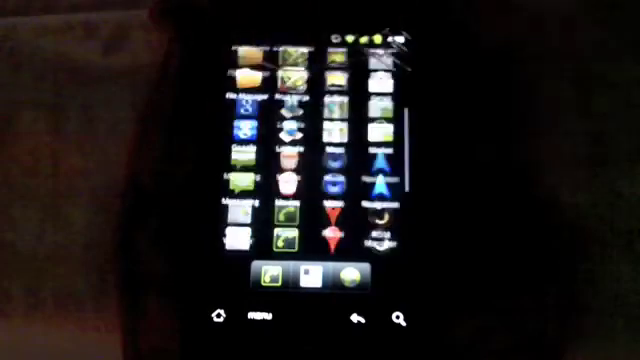
scroll(up, 3)
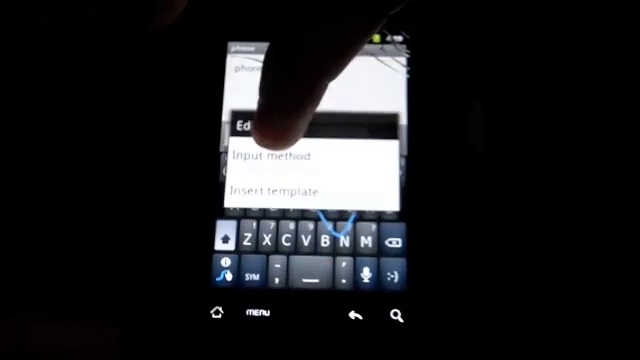
Step: Choose Input method from the message field's Edit text menu
click(280, 156)
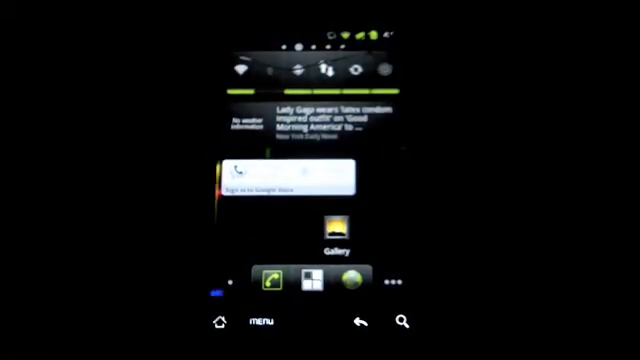
Step: Swipe across the home screens back to the main clock panel
scroll(left, 3)
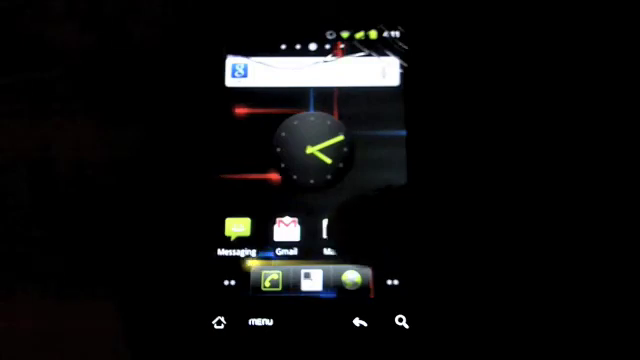
Step: Launch Android Market from its home-screen shortcut
click(316, 282)
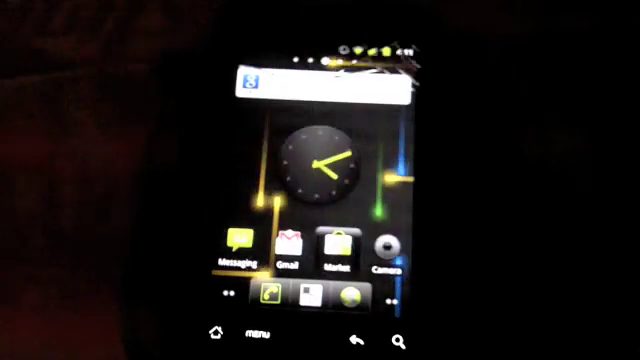
click(338, 244)
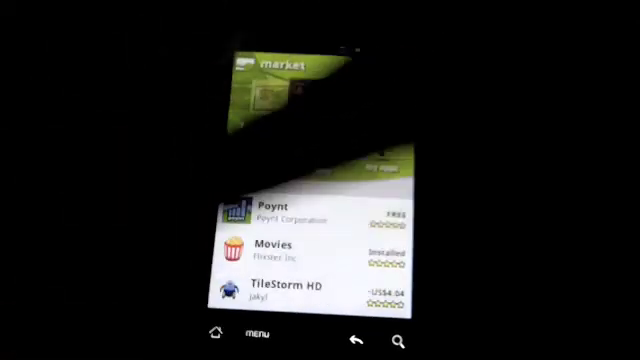